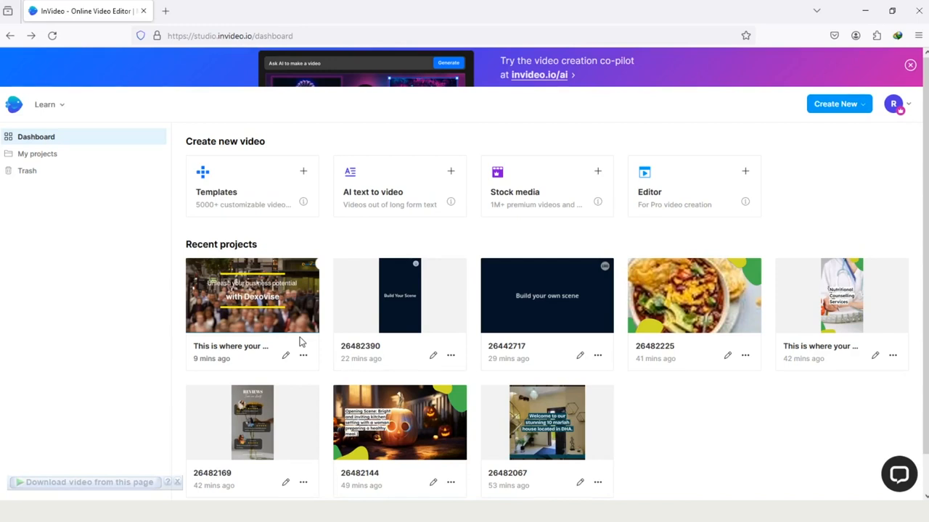
mouse_move(275, 225)
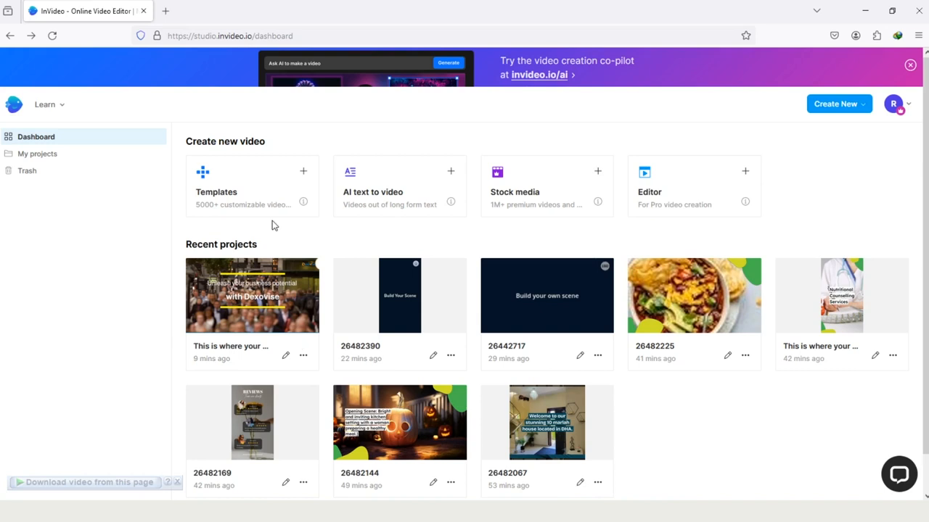
mouse_move(425, 222)
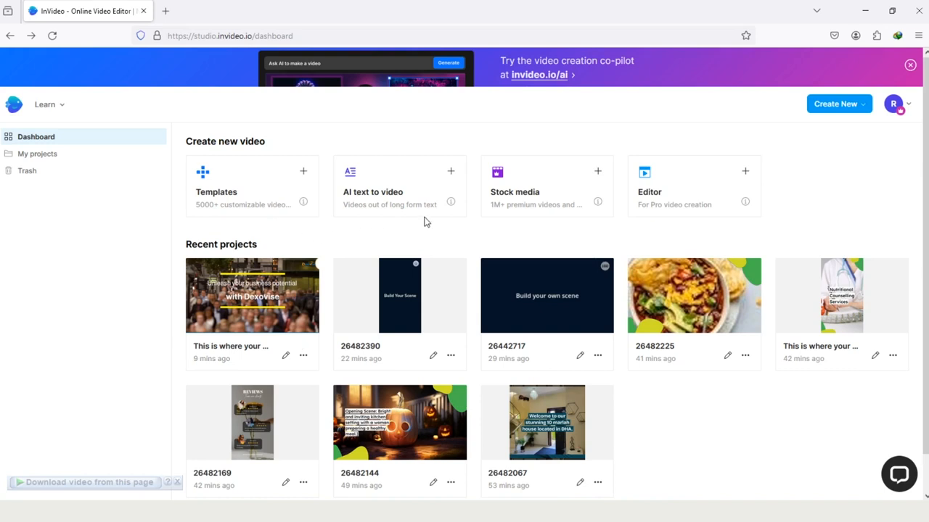
mouse_move(360, 211)
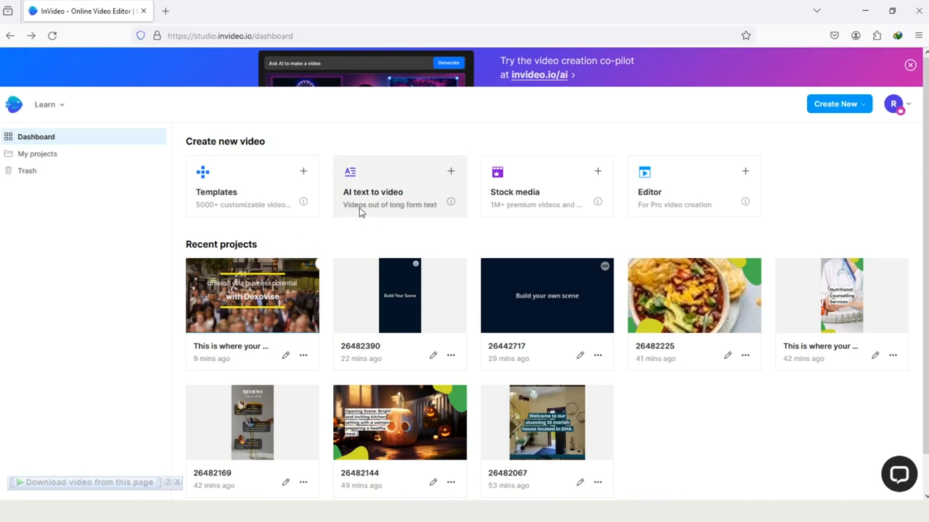
mouse_move(428, 186)
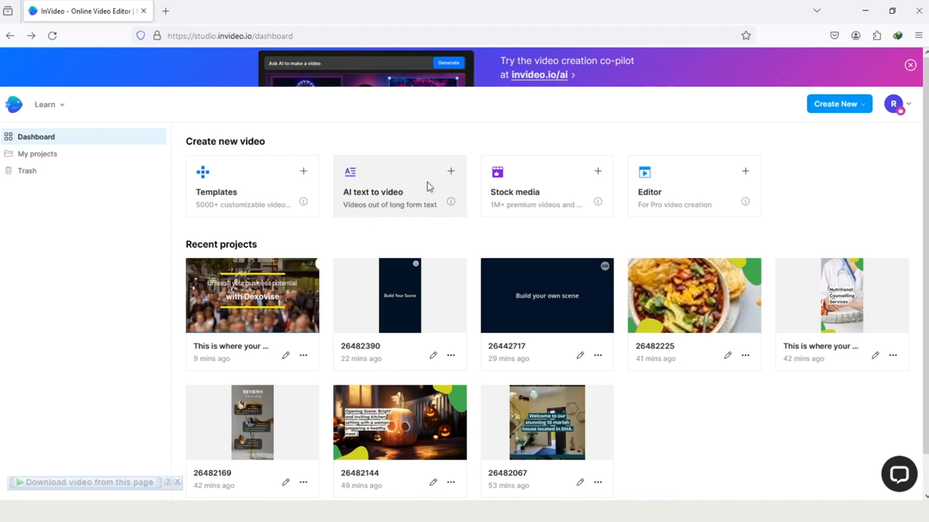
- Open the AI text-to-video gallery and scroll to the Small Business Growth Tips template
left_click(400, 186)
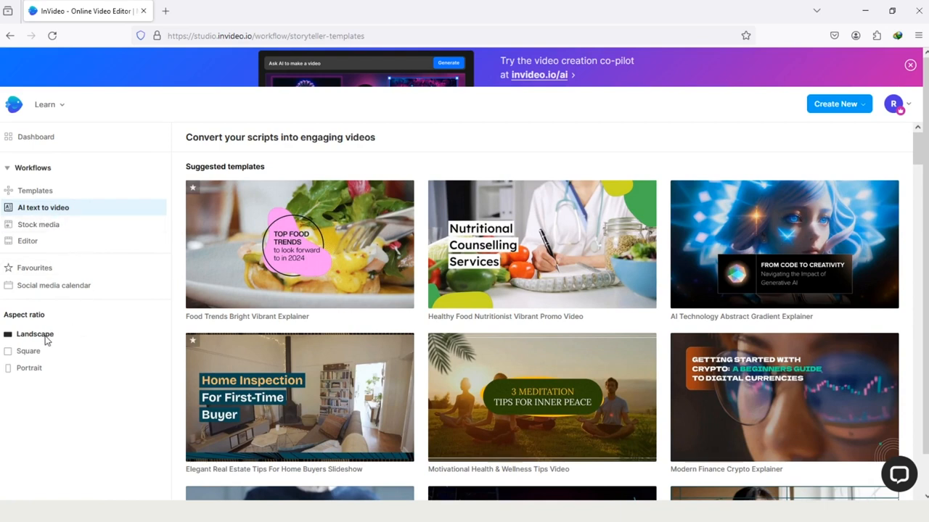
mouse_move(57, 339)
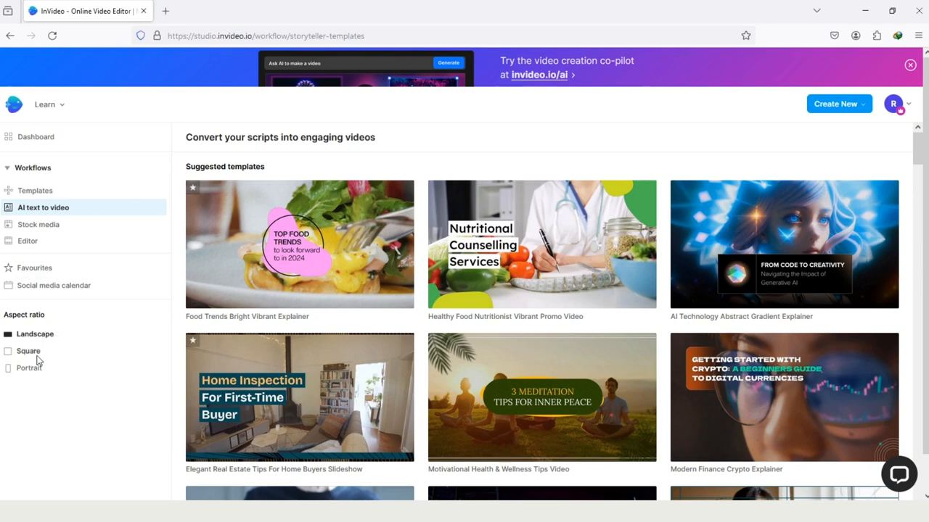
mouse_move(36, 375)
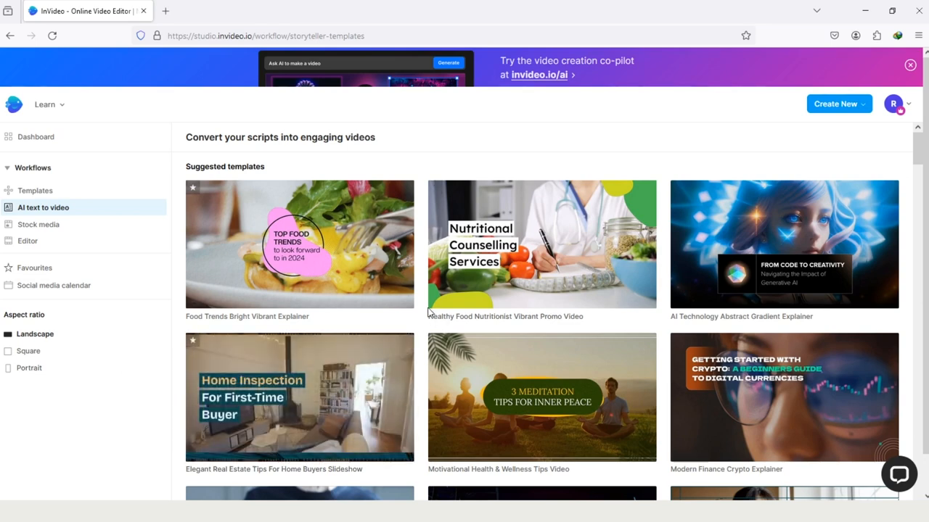
mouse_move(423, 310)
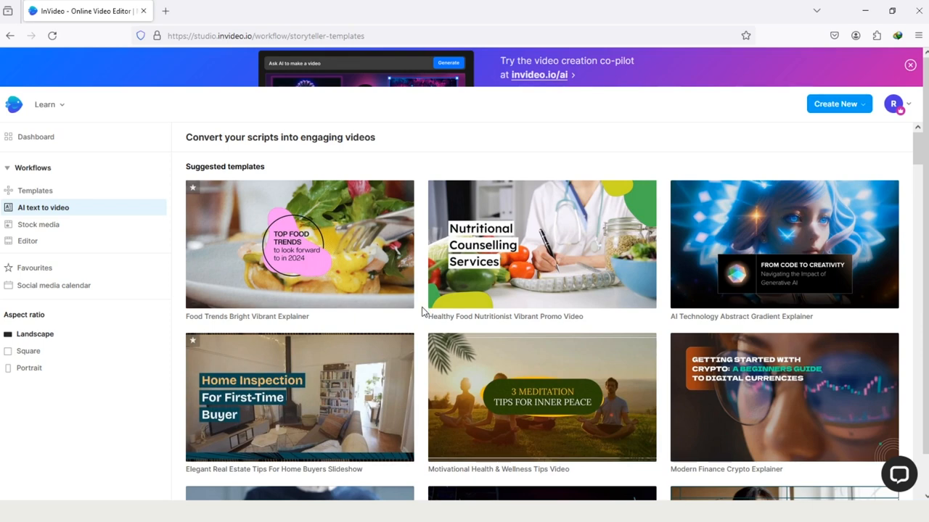
scroll("down", 3)
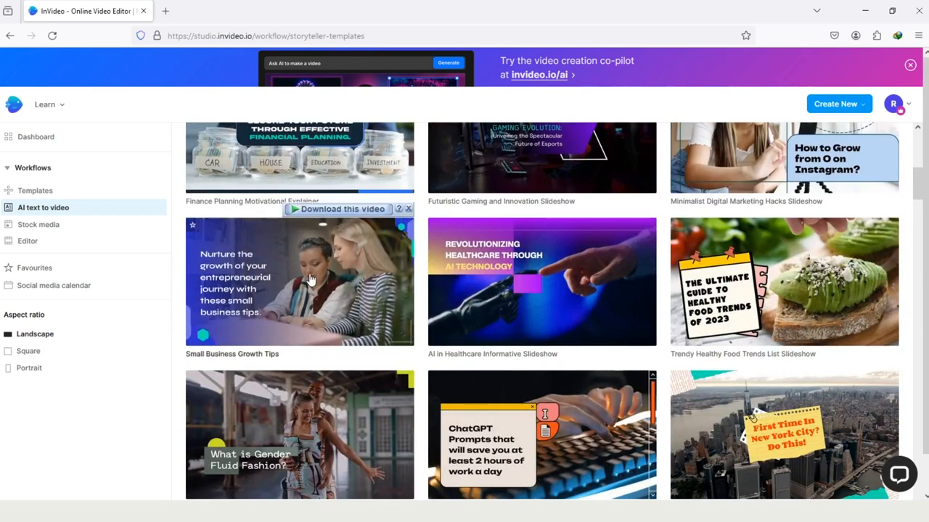
- Open the Small Business Growth Tips template preview with its Landscape 16:9 option
left_click(310, 283)
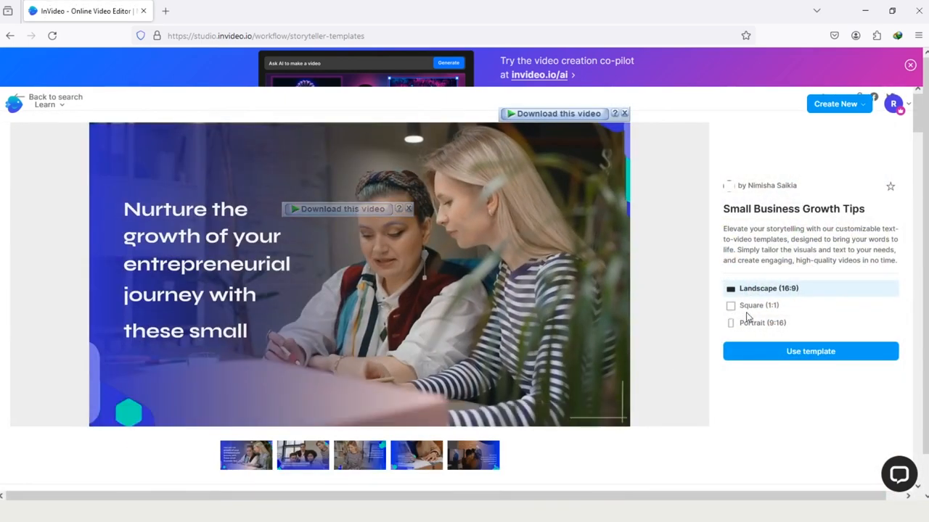
mouse_move(761, 300)
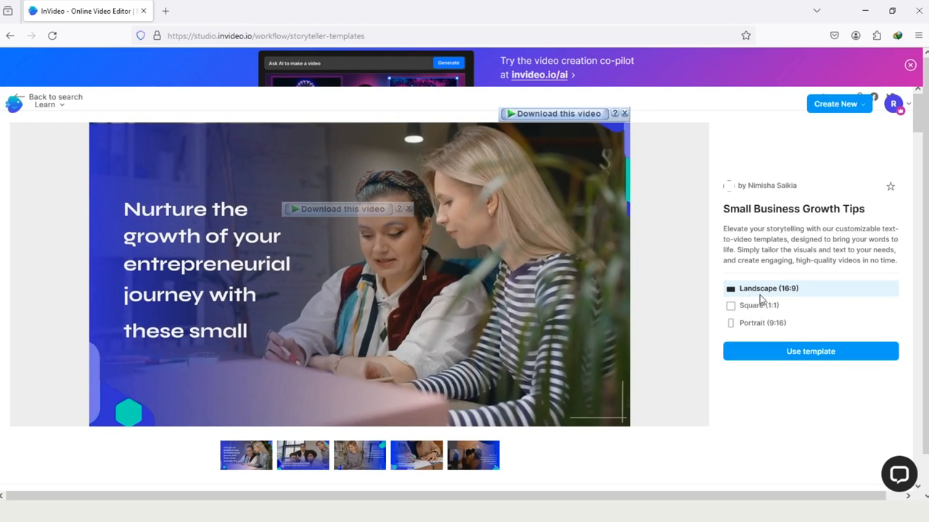
mouse_move(755, 311)
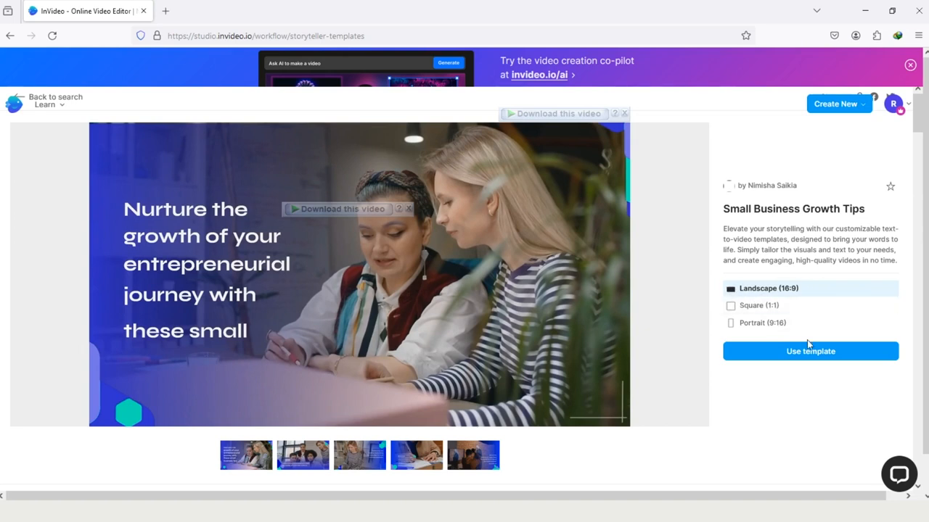
mouse_move(805, 353)
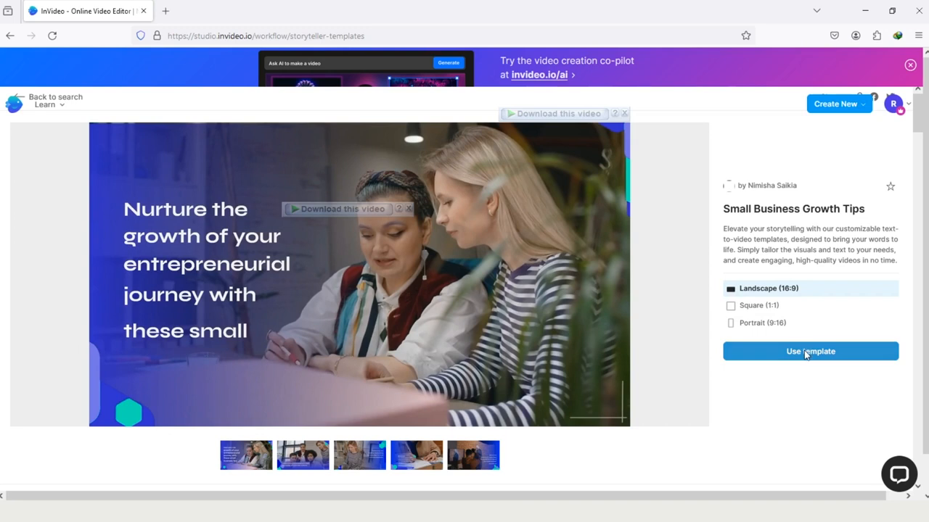
- Apply the Small Business Growth Tips template via Use template to open the script editor
left_click(810, 352)
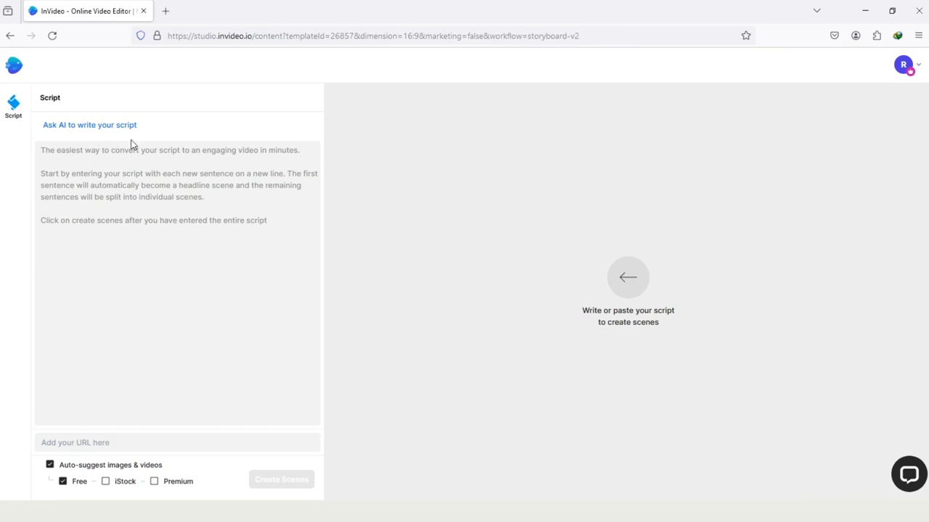
mouse_move(156, 185)
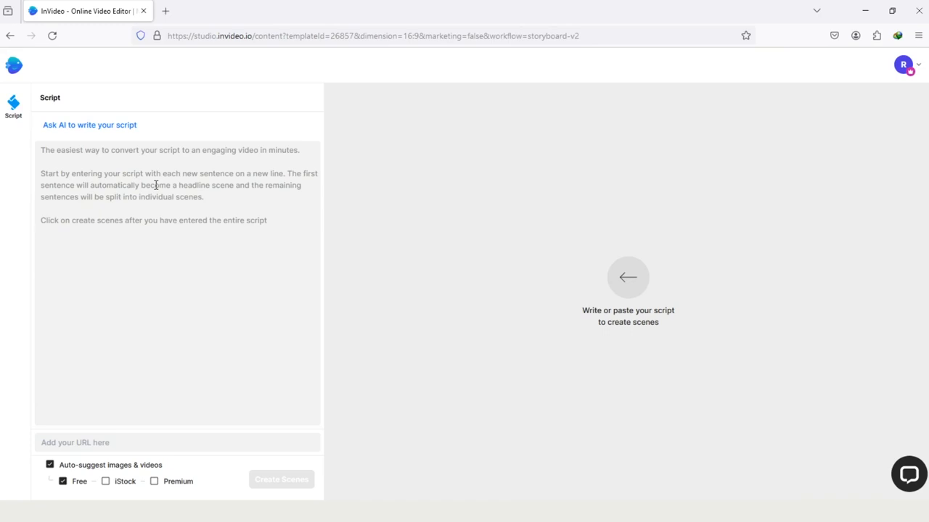
mouse_move(708, 422)
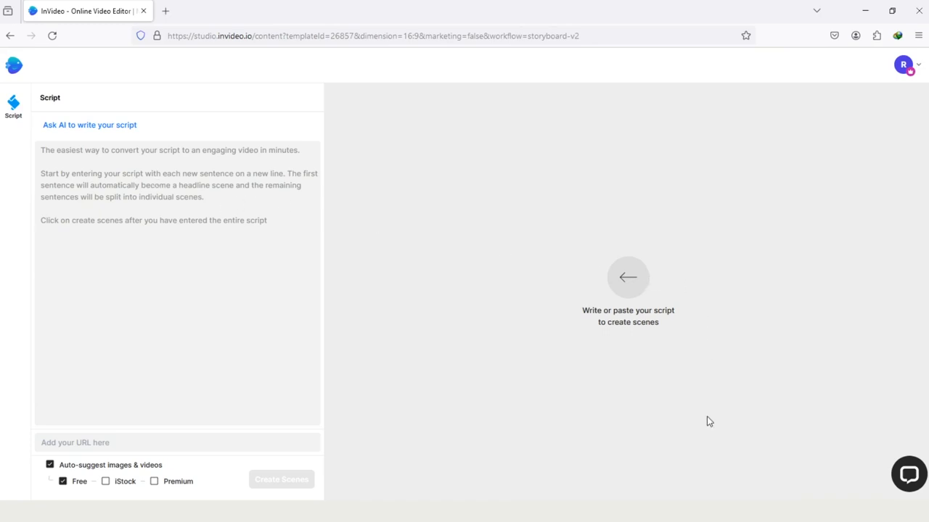
mouse_move(707, 489)
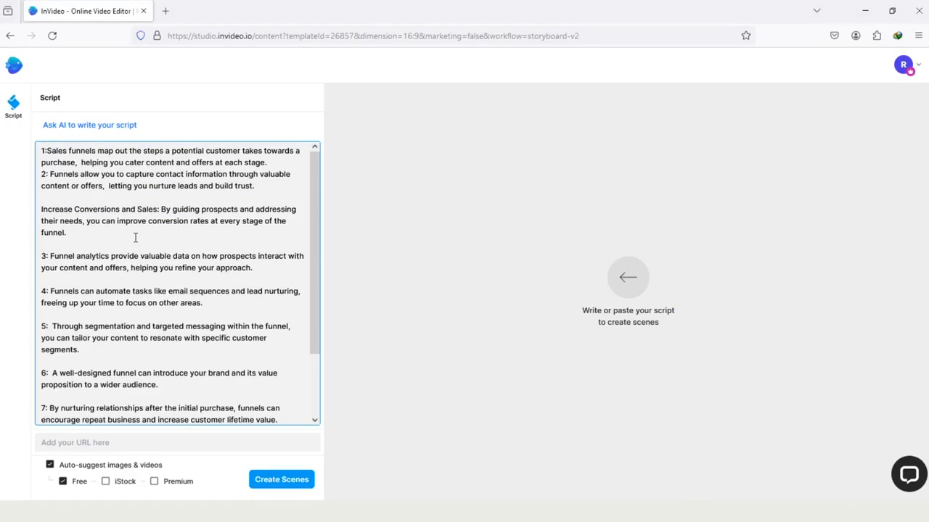
- Review the script through point 9, keep Free media checked, and create scenes
scroll("down", 3)
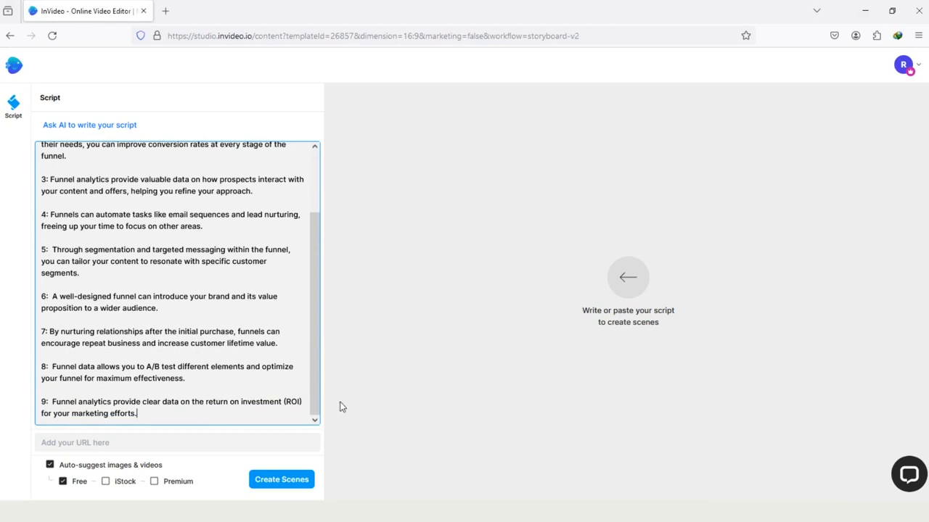
mouse_move(33, 446)
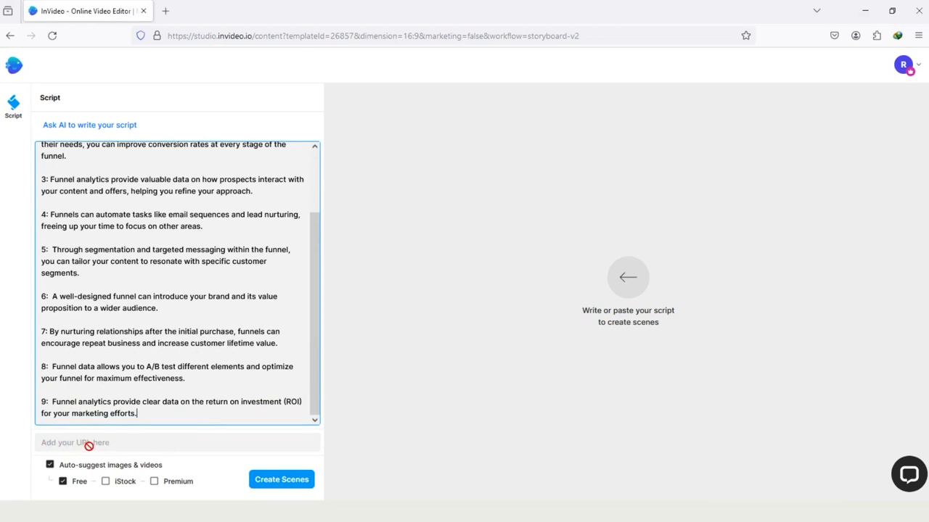
mouse_move(107, 445)
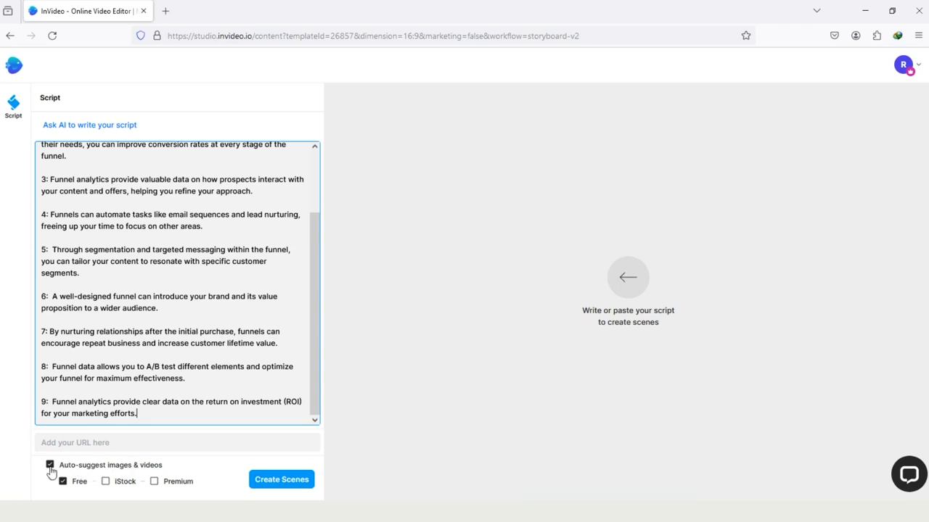
mouse_move(64, 488)
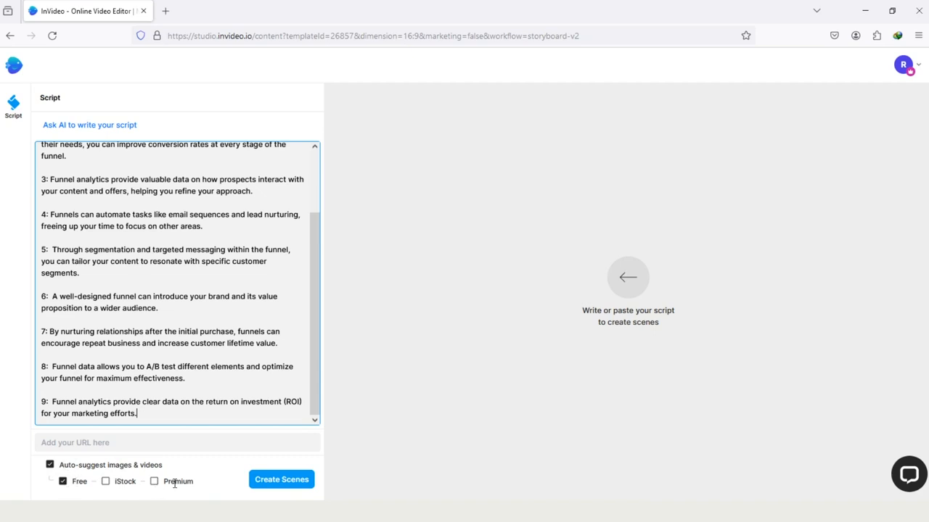
mouse_move(109, 492)
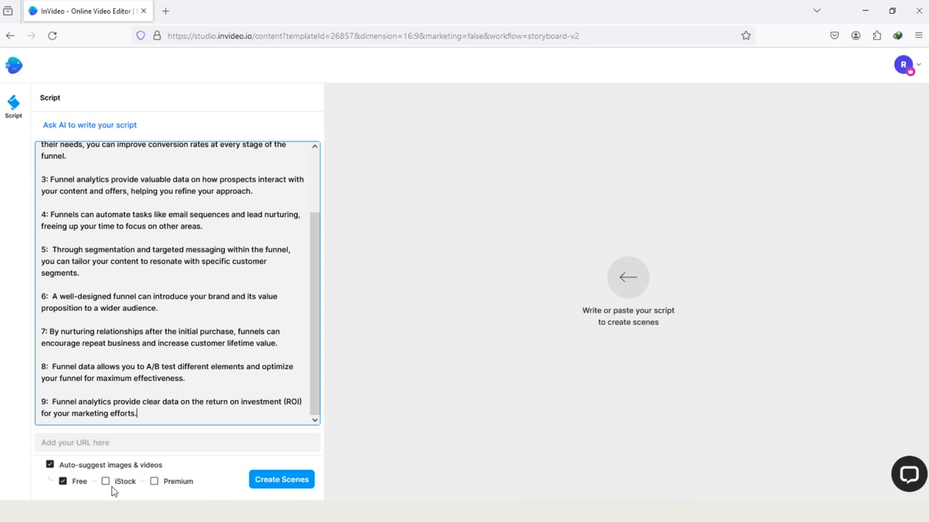
mouse_move(141, 492)
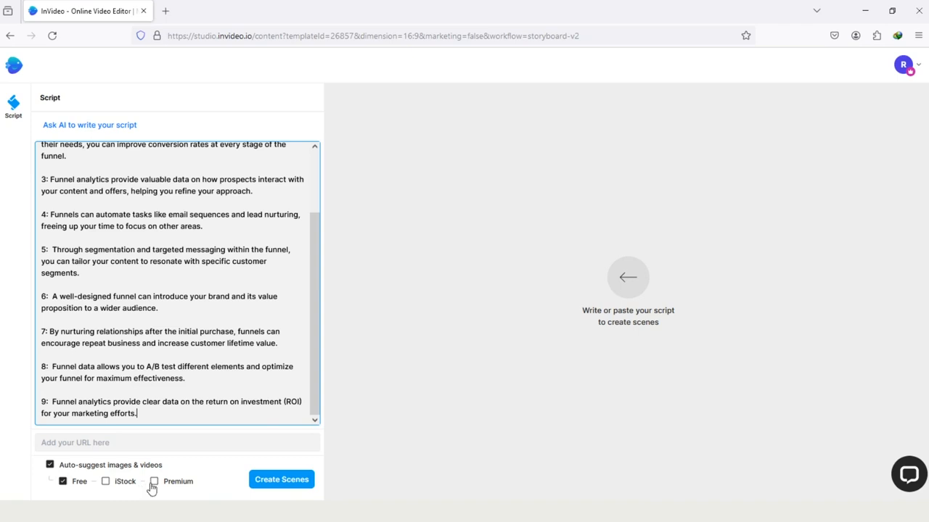
mouse_move(128, 485)
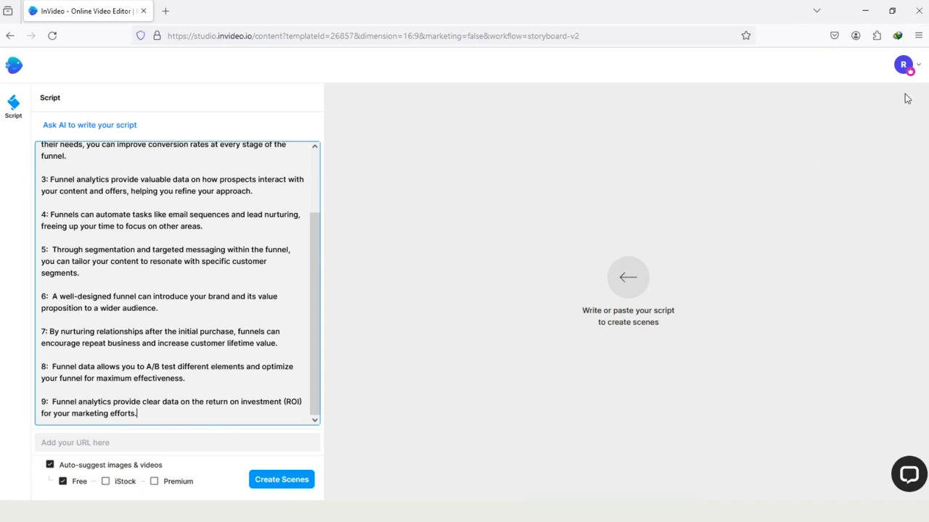
left_click(902, 69)
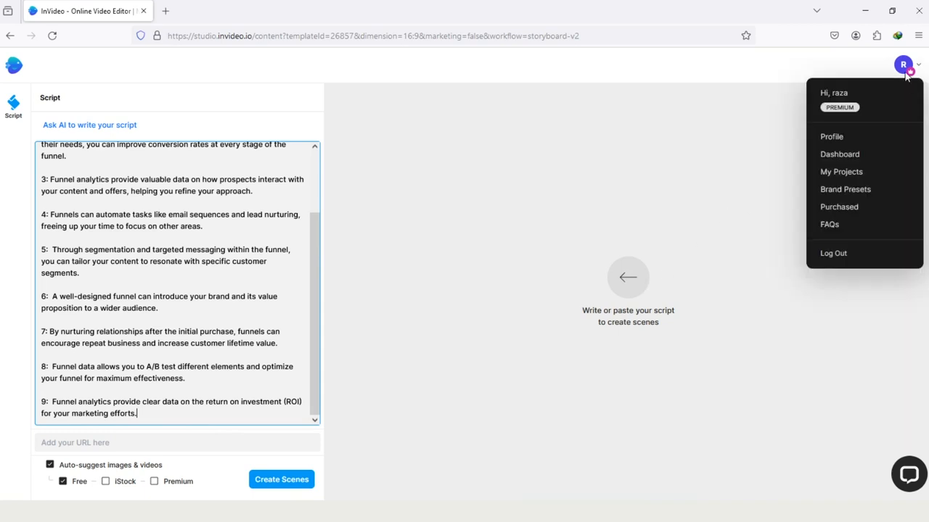
mouse_move(880, 105)
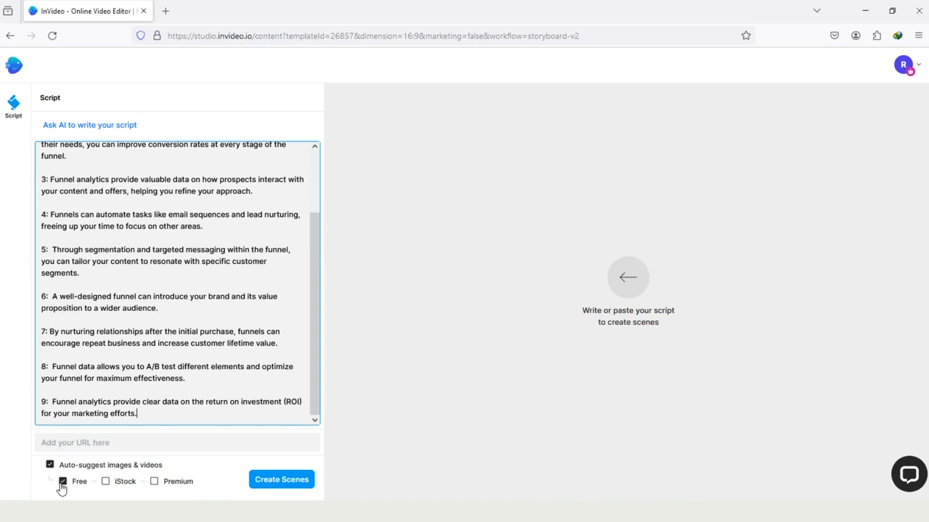
mouse_move(281, 481)
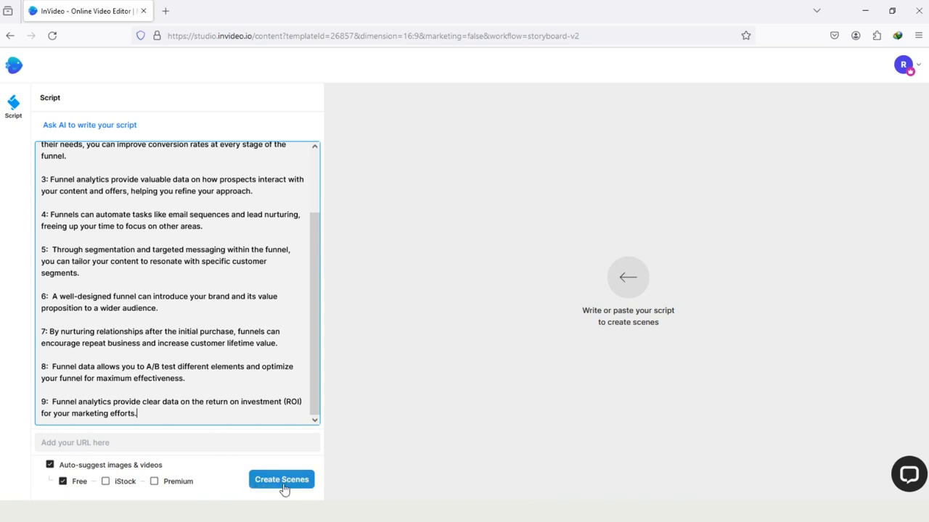
left_click(282, 479)
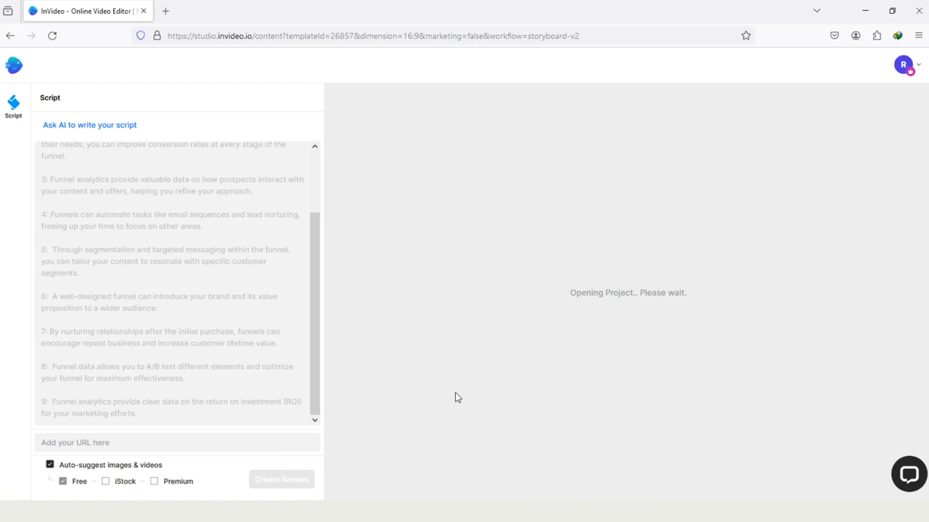
mouse_move(650, 308)
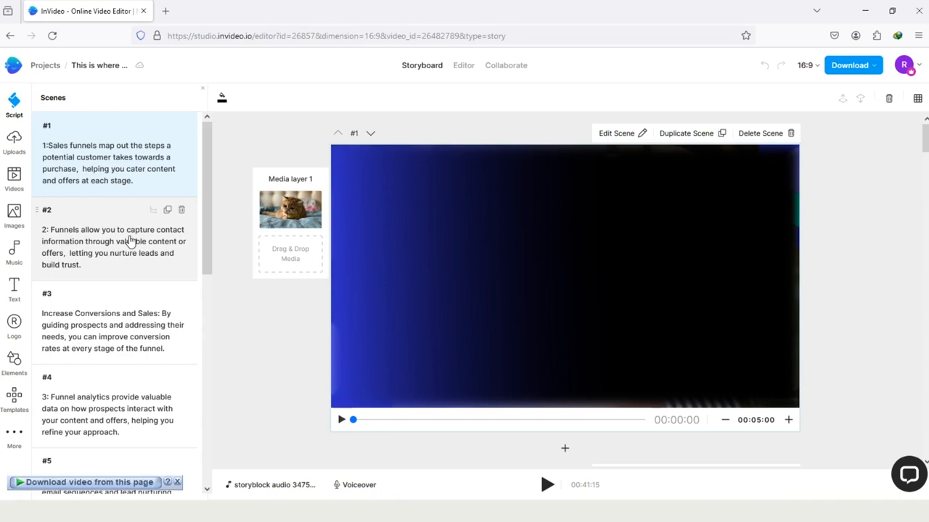
mouse_move(269, 328)
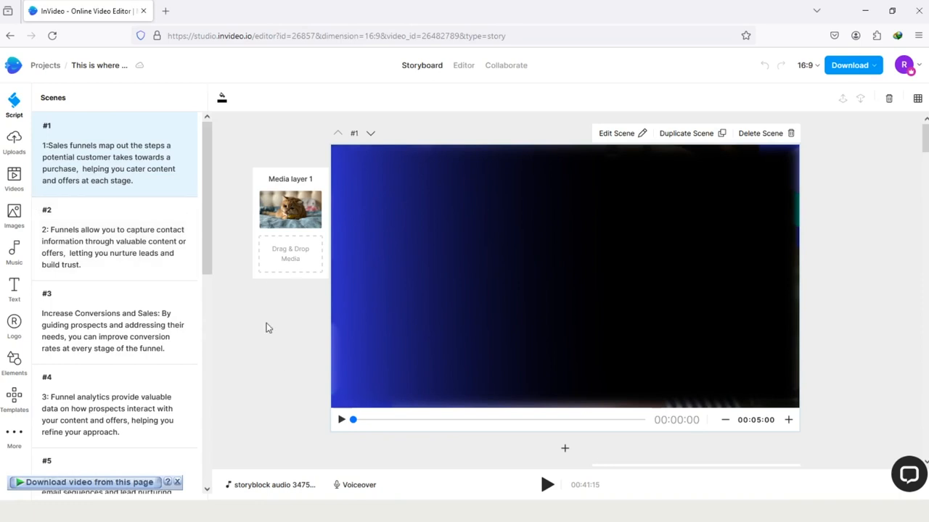
mouse_move(577, 177)
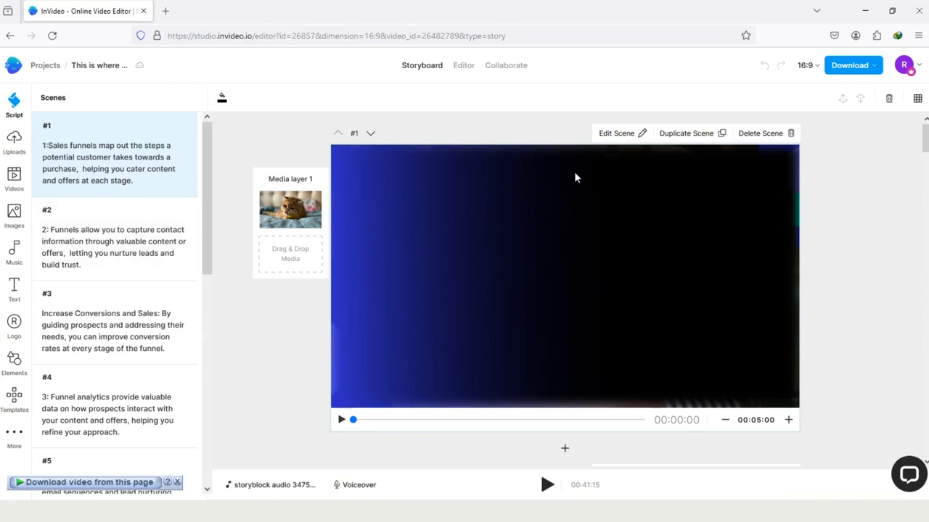
- Switch to the Editor, select the first scene's caption, and open the Music library
left_click(463, 65)
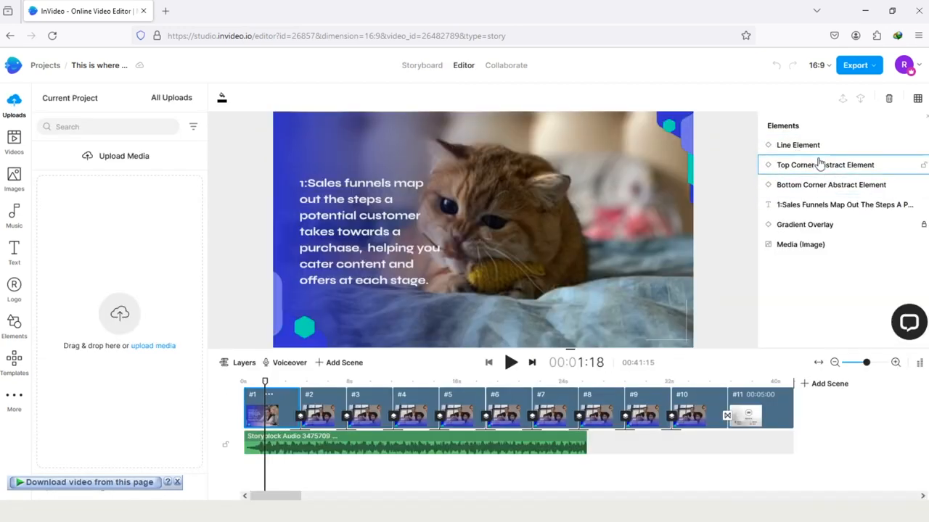
left_click(825, 164)
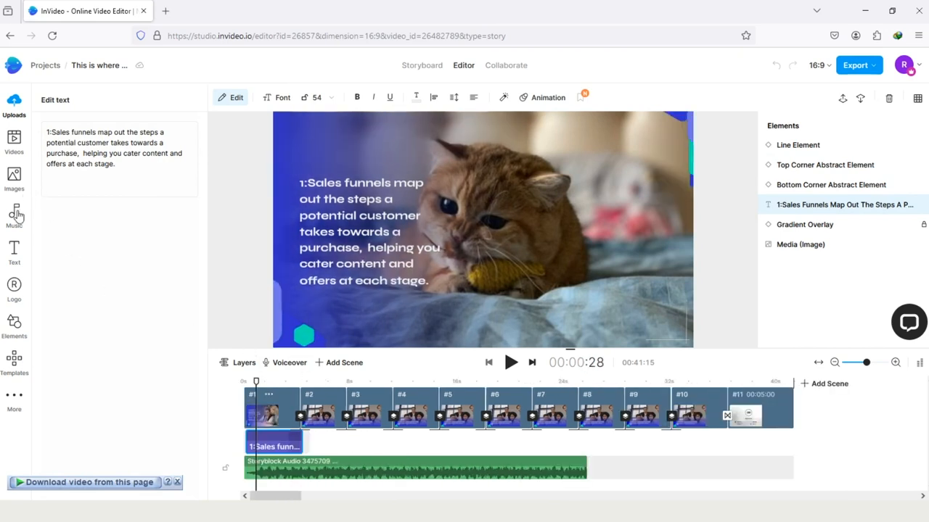
left_click(14, 211)
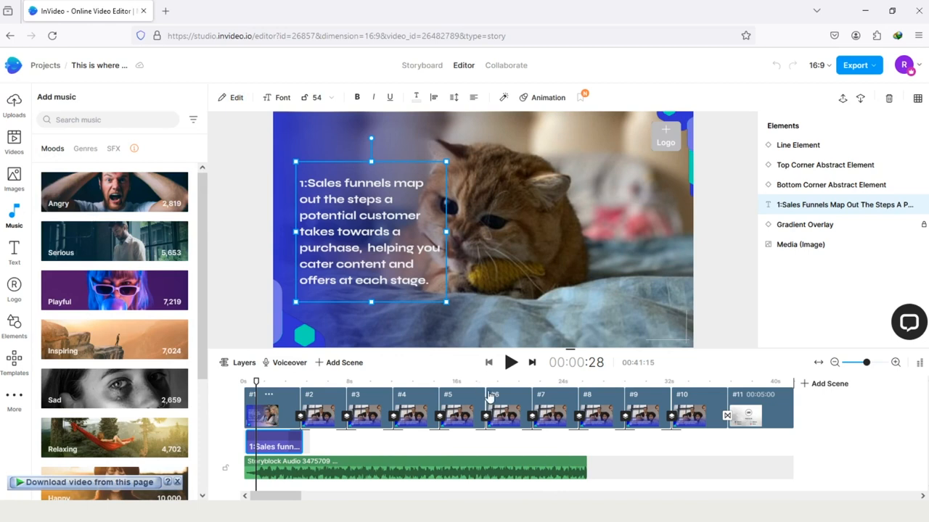
mouse_move(596, 279)
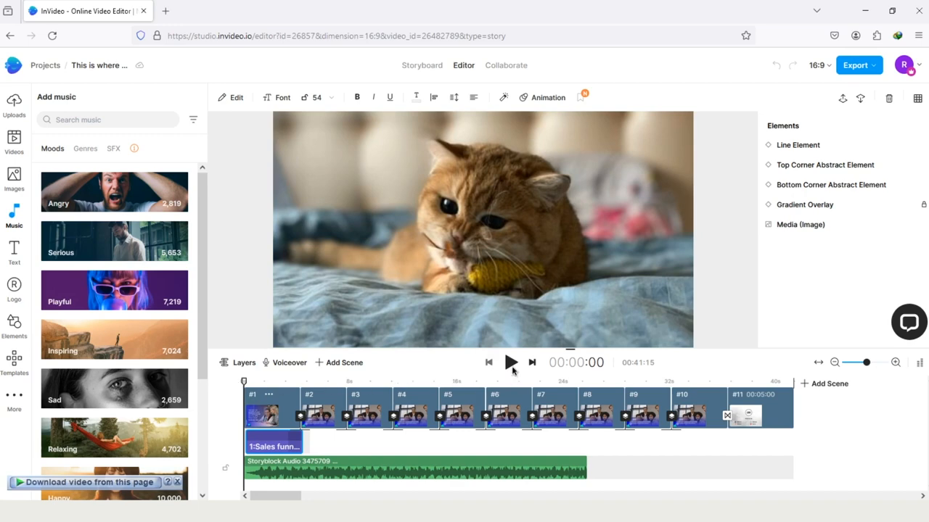
- Play the preview and pause at scene #3, Increase Conversions and Sales
left_click(511, 362)
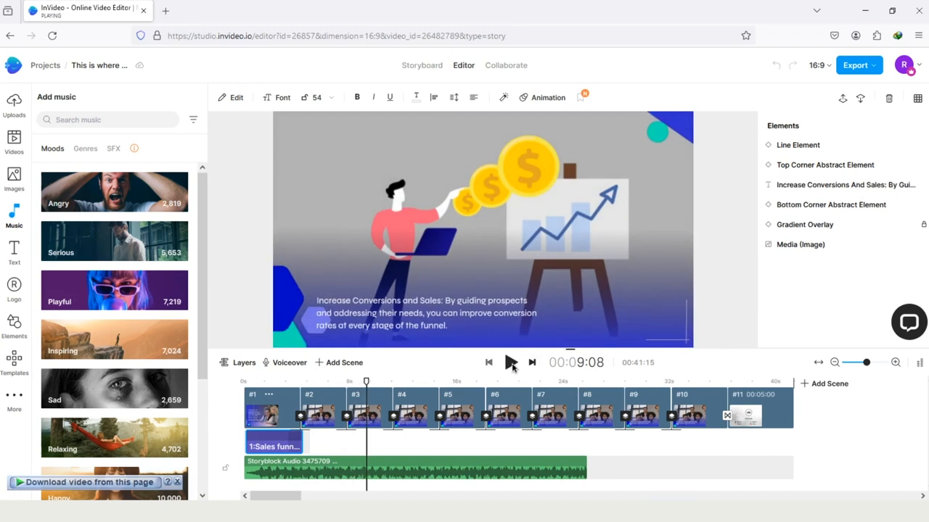
left_click(511, 362)
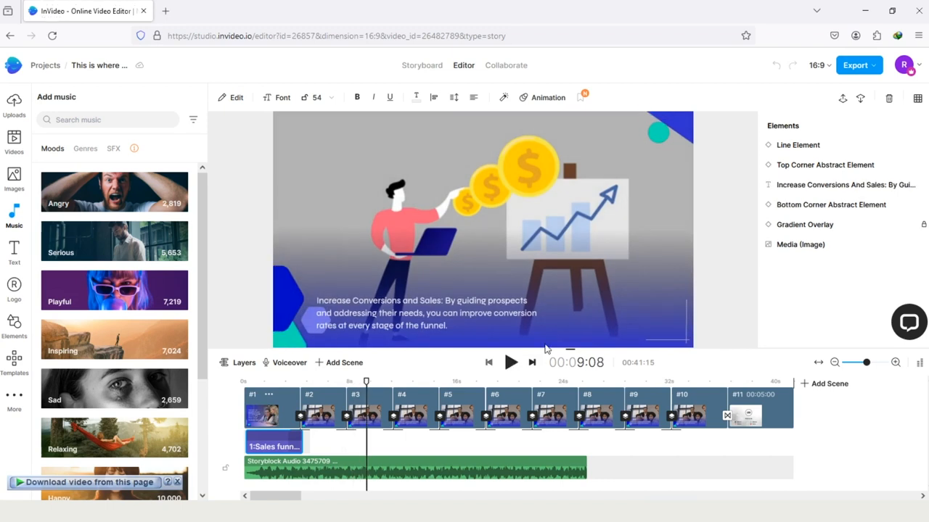
mouse_move(841, 98)
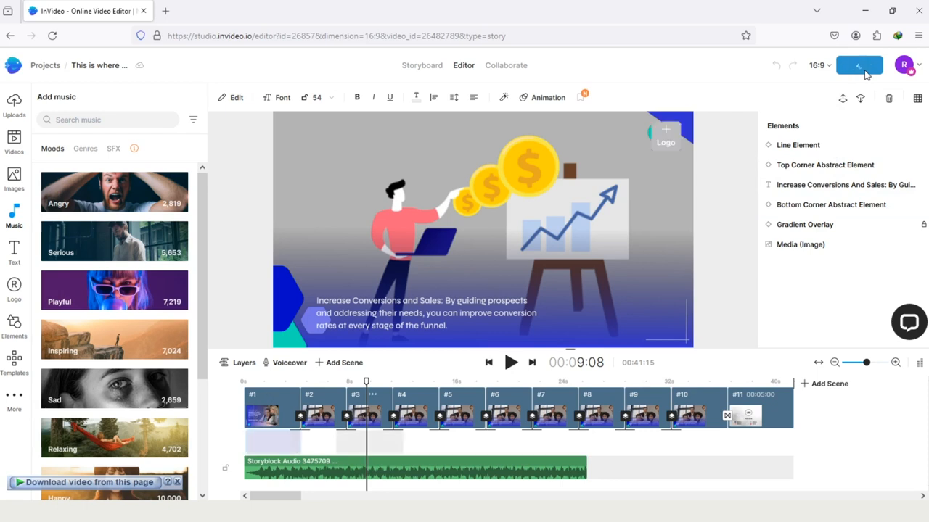
- Open Export's Select Video Quality options with 1080p Full HD selected
left_click(860, 65)
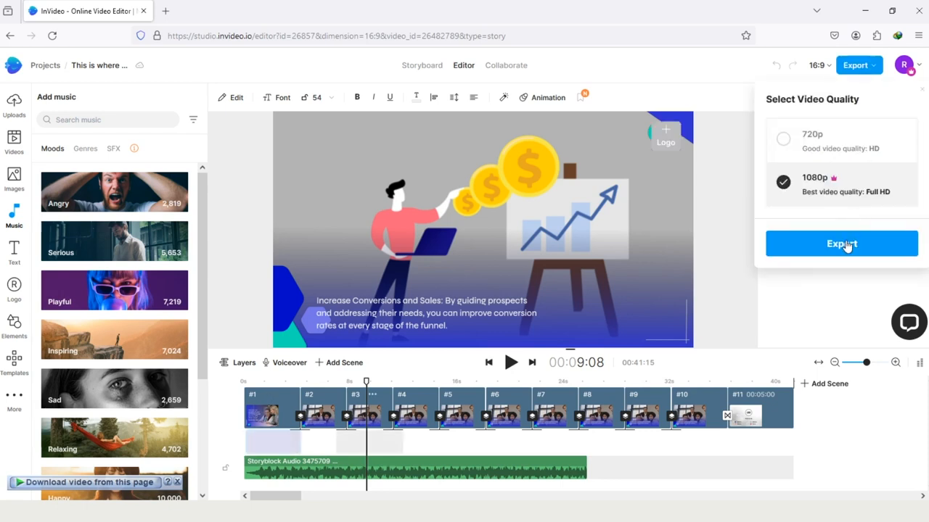
mouse_move(802, 192)
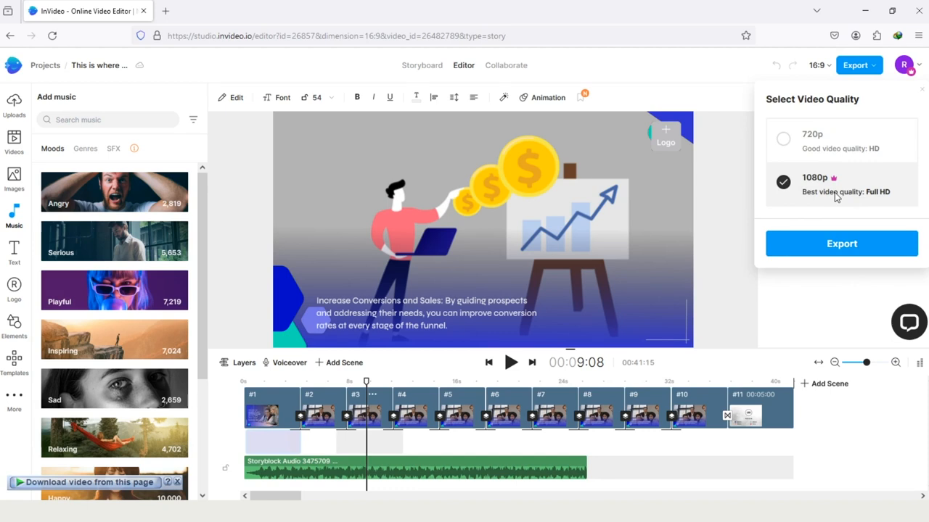
mouse_move(852, 132)
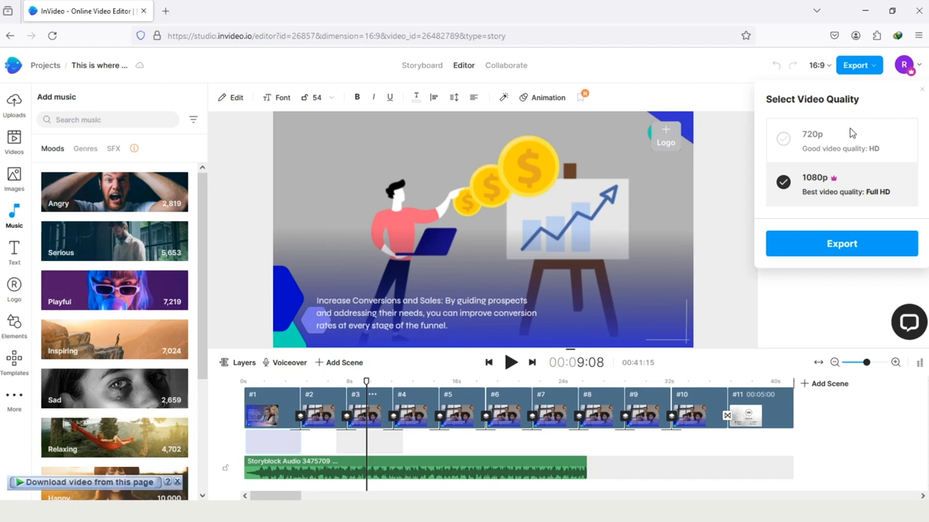
mouse_move(796, 148)
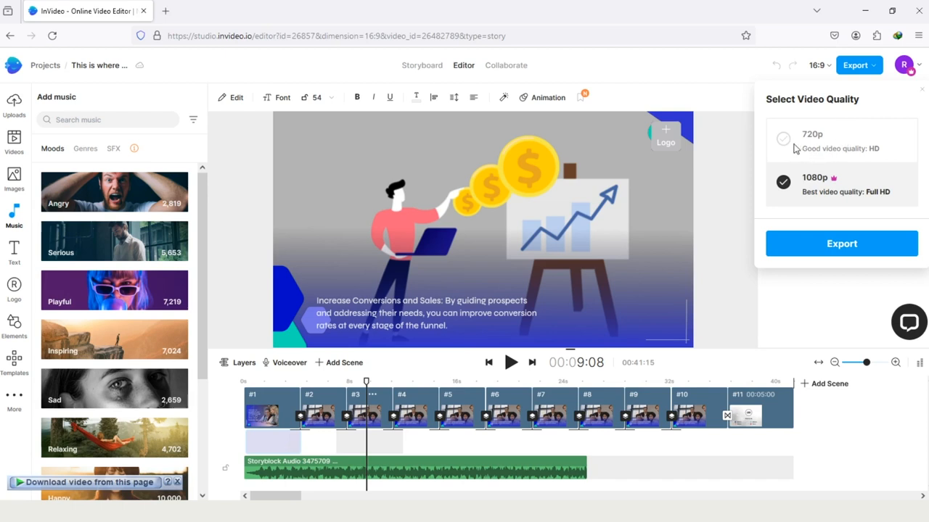